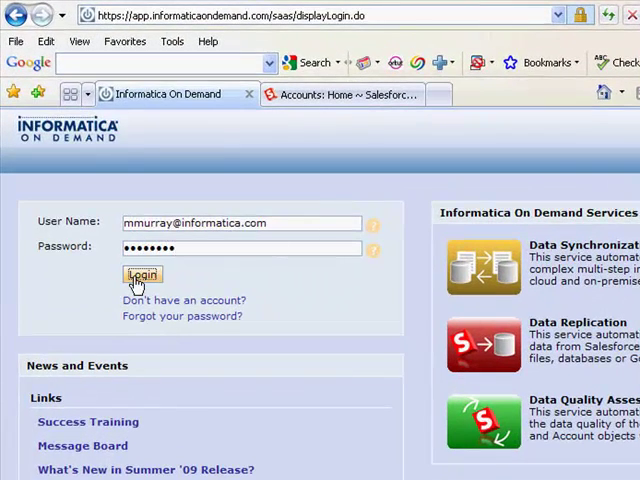
# - Log in with the pre-filled credentials to reach the Activity Log of past runs
pyautogui.click(142, 275)
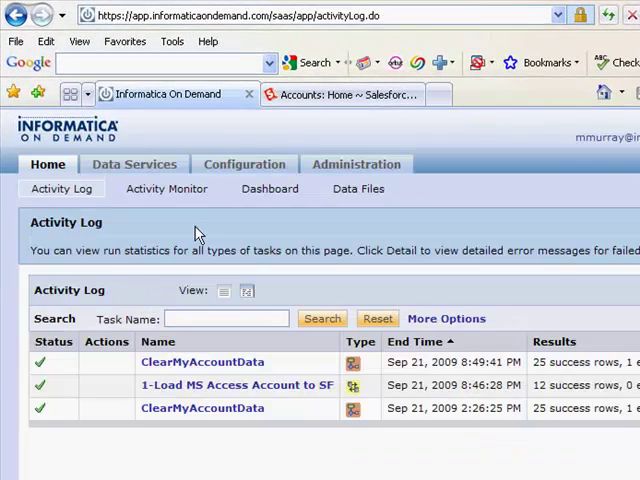
pyautogui.moveTo(228, 228)
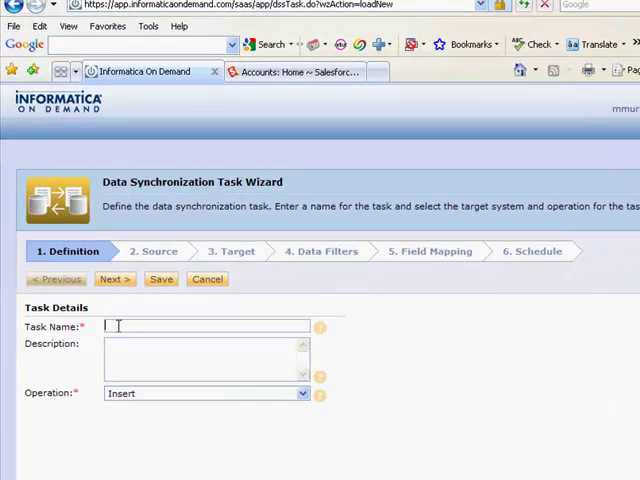
# - Name the task '1-Load MS Access Contact to SF', add a description, and choose Upsert
pyautogui.write('1-Load MS')
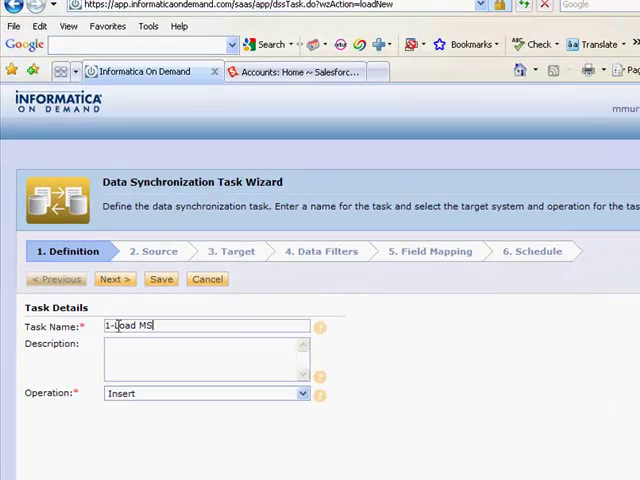
pyautogui.write('Access Contact to SF')
pyautogui.click(206, 359)
pyautogui.write('Load MS Access Contact data into SalesForce and automatically relate to the proper account')
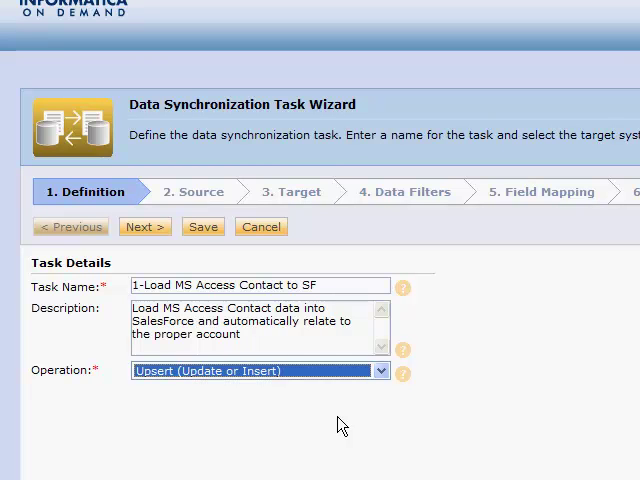
pyautogui.click(144, 226)
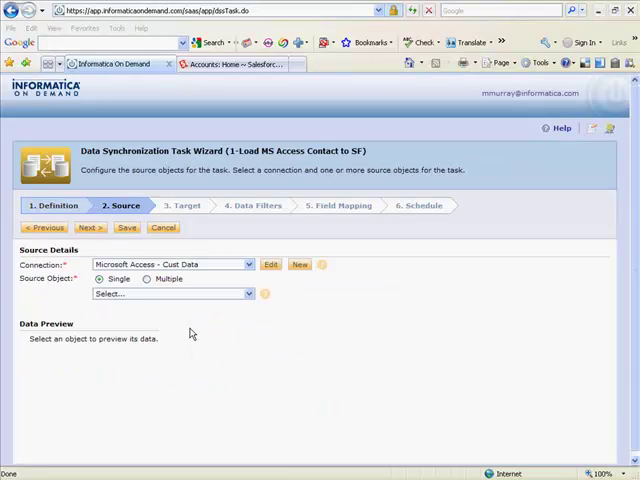
# - Use the Microsoft Access - Cust Data connection with the Access_Contacts_MS source table
pyautogui.click(248, 264)
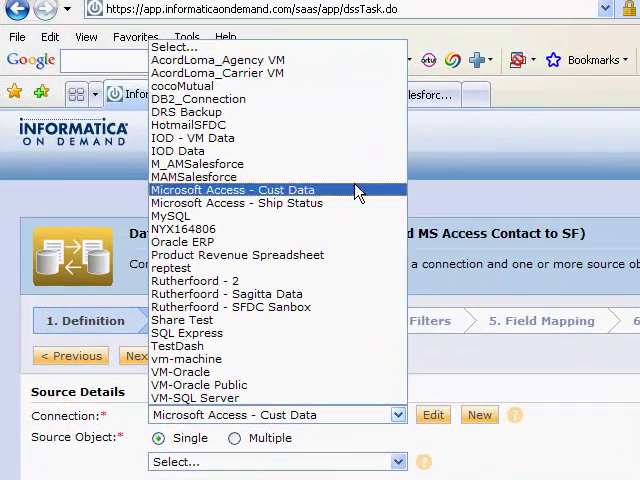
pyautogui.moveTo(355, 203)
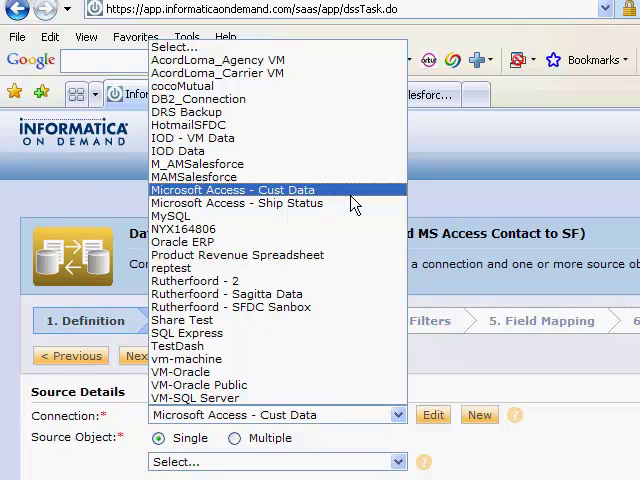
pyautogui.click(235, 189)
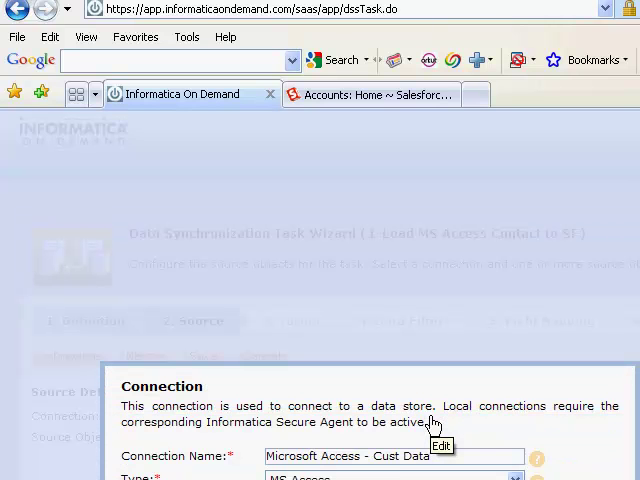
pyautogui.moveTo(520, 432)
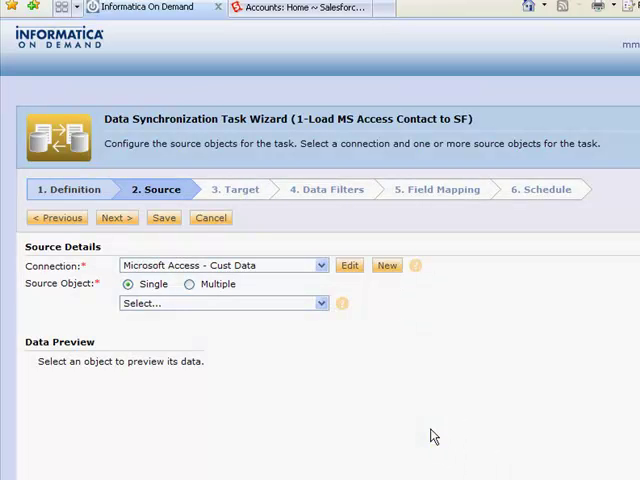
pyautogui.moveTo(334, 362)
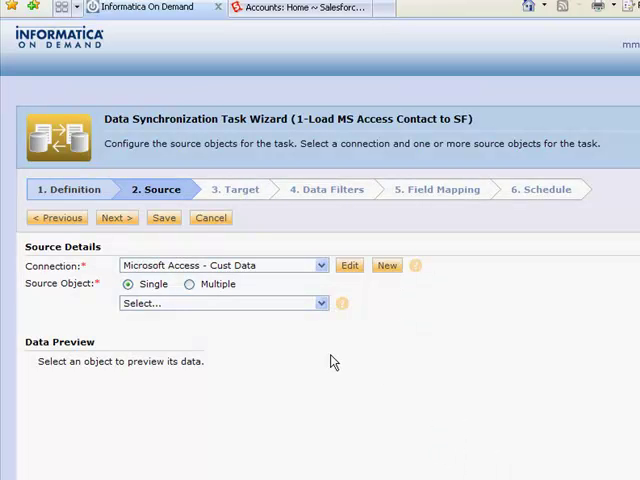
pyautogui.click(320, 303)
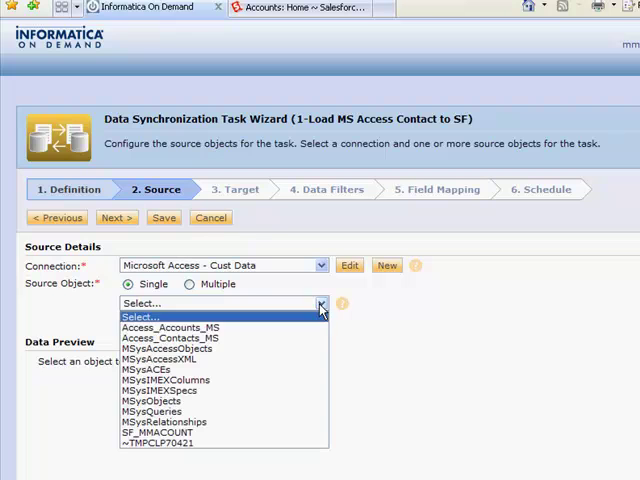
pyautogui.click(168, 337)
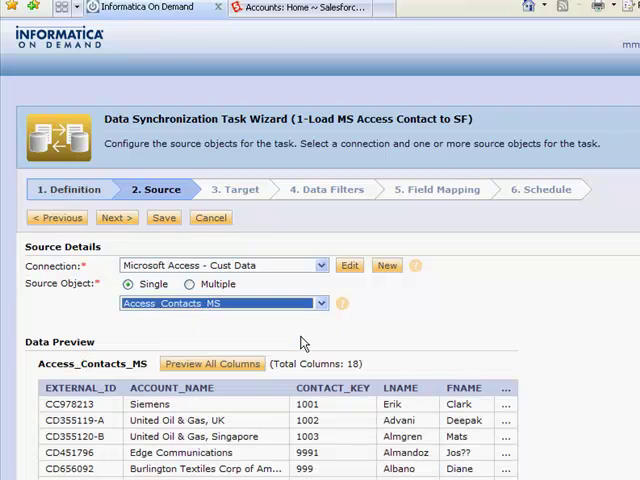
# - Target the Contact object on the tested MAMSalesforce connection and advance to Data Filters
pyautogui.click(116, 217)
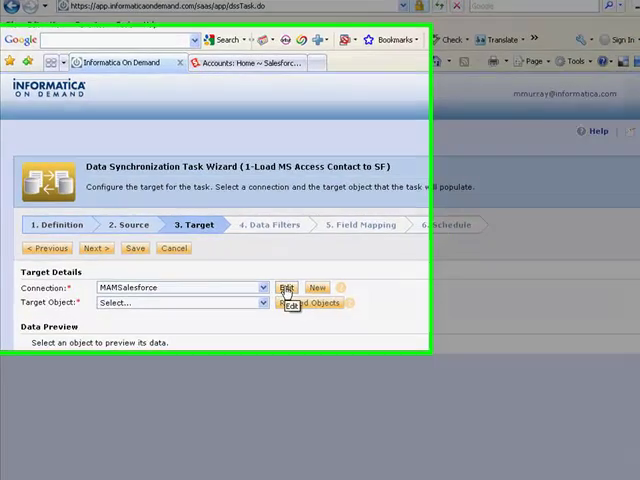
pyautogui.click(288, 287)
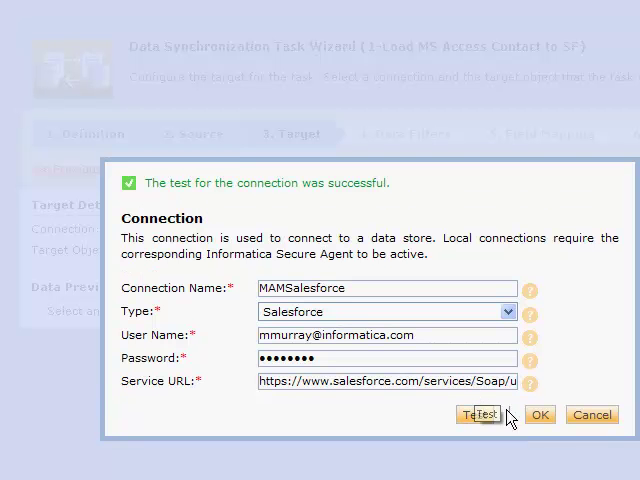
pyautogui.click(539, 415)
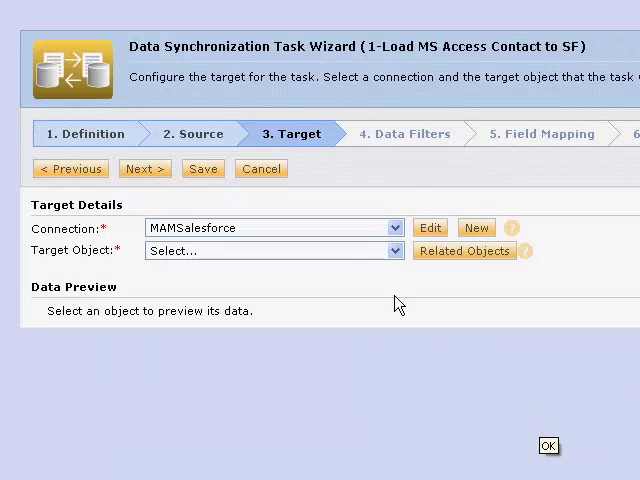
pyautogui.click(391, 251)
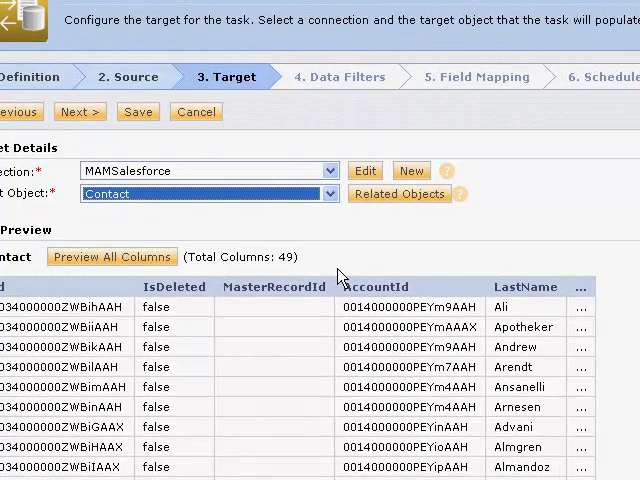
pyautogui.click(79, 111)
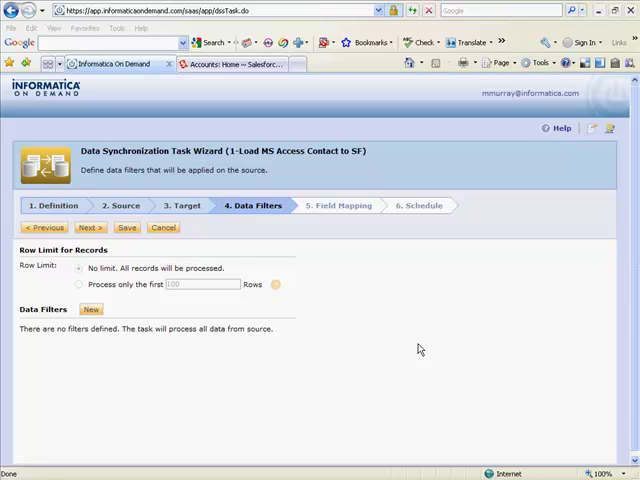
# - Keep No limit with no data filters and proceed to Field Mapping
pyautogui.click(89, 227)
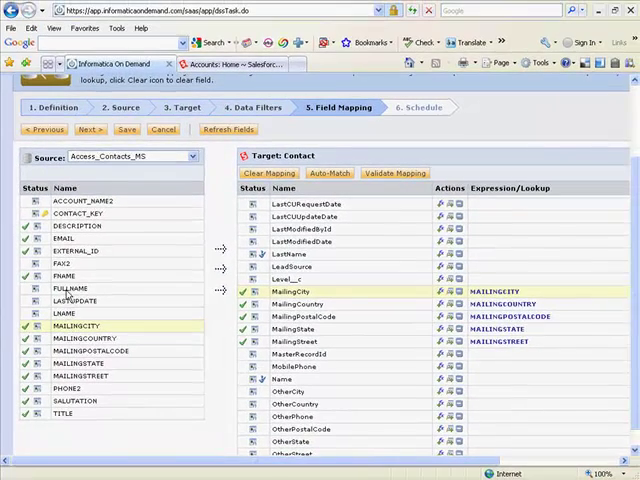
# - Map LNAME to LastName and Name, adding FNAME for concat(LNAME, FNAME)
pyautogui.click(64, 313)
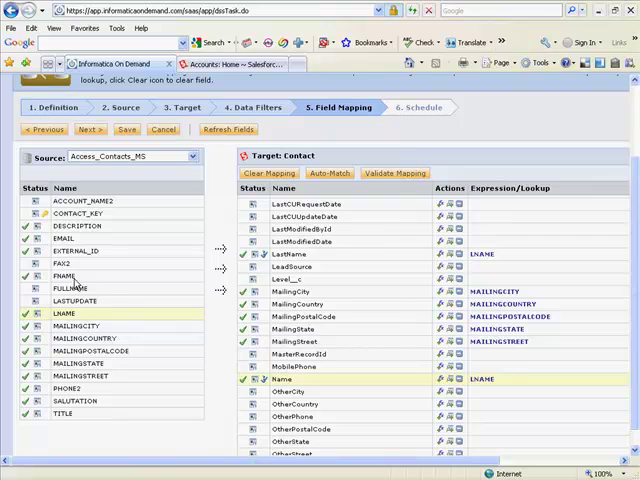
pyautogui.click(65, 276)
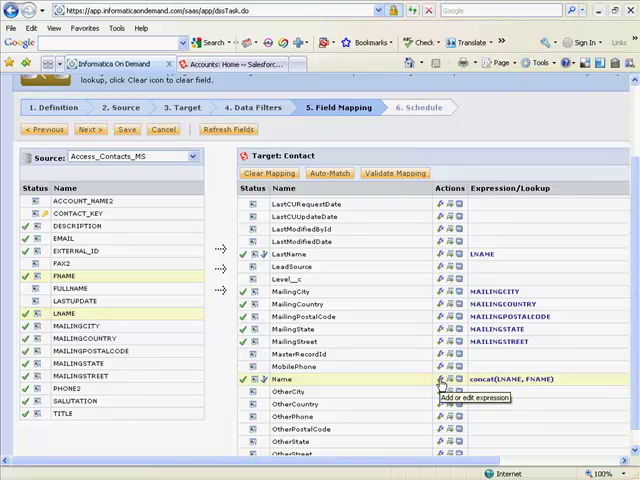
pyautogui.click(439, 379)
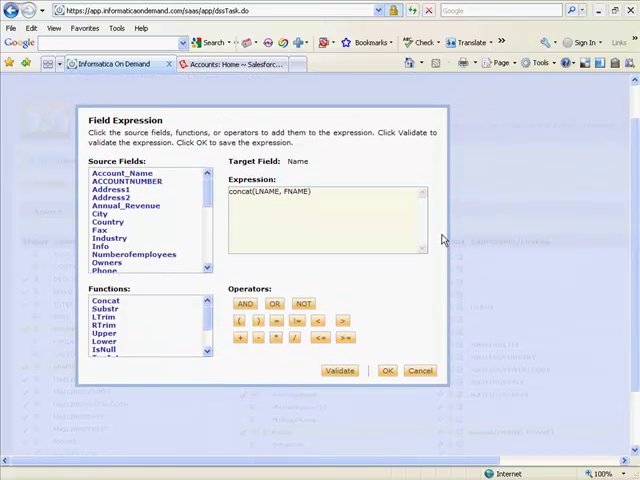
pyautogui.moveTo(203, 196)
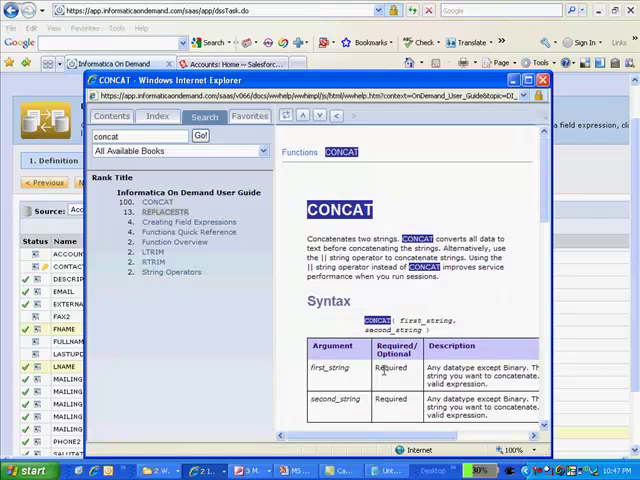
pyautogui.moveTo(293, 305)
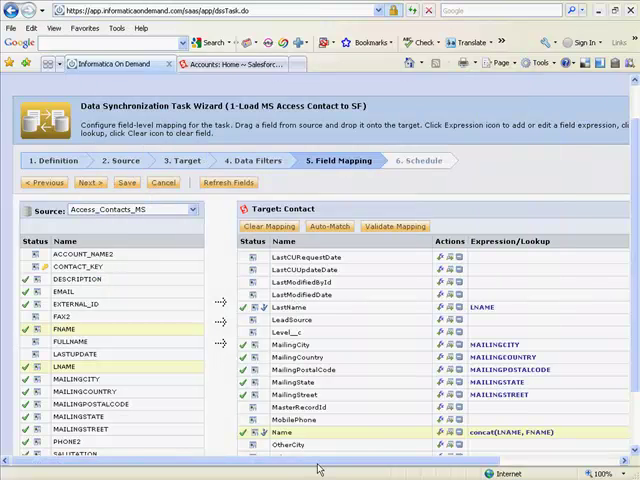
# - Scroll through the mapped Contact fields and start a lookup on AccountId
pyautogui.hscroll(3)
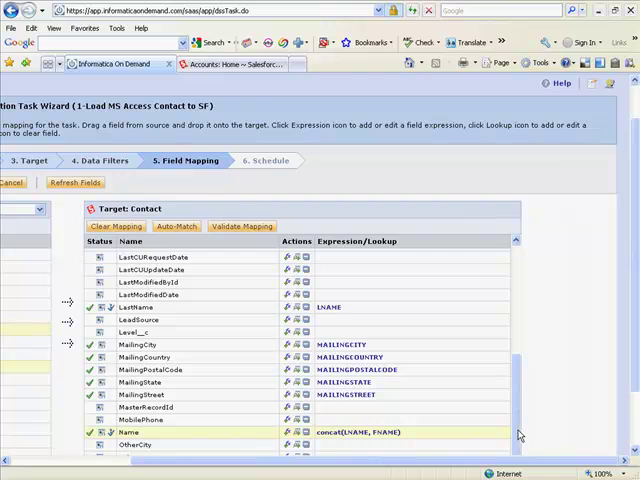
pyautogui.scroll(3)
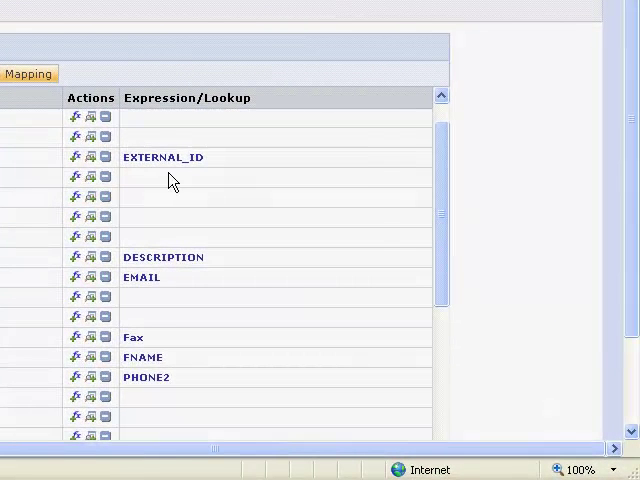
pyautogui.scroll(3)
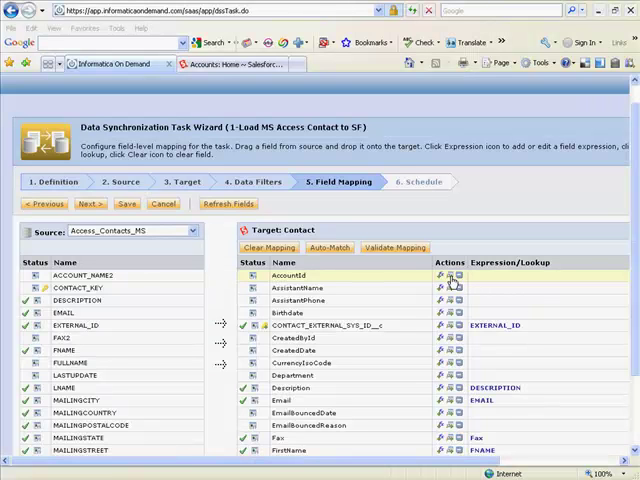
pyautogui.click(452, 278)
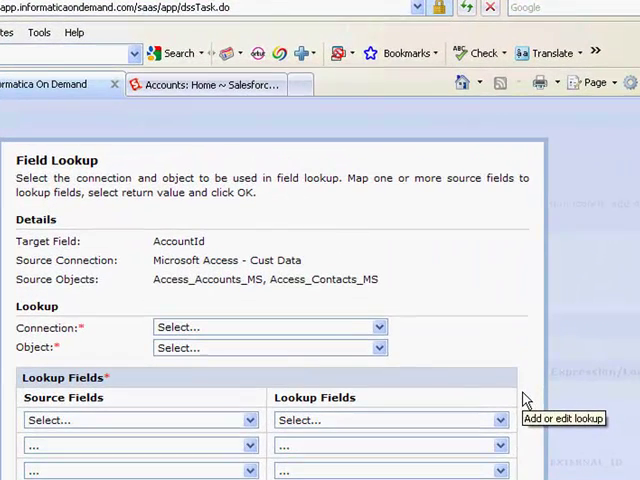
pyautogui.moveTo(585, 323)
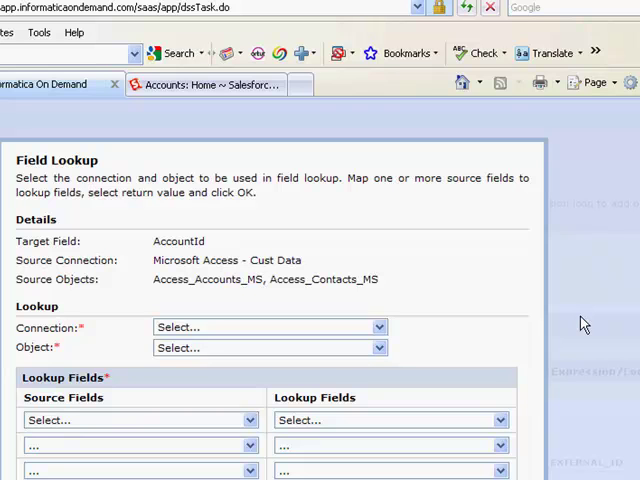
# - Look up AccountId in MAMSalesforce Account, matching EXTERNAL_ID to External_ID__c, and confirm
pyautogui.click(249, 419)
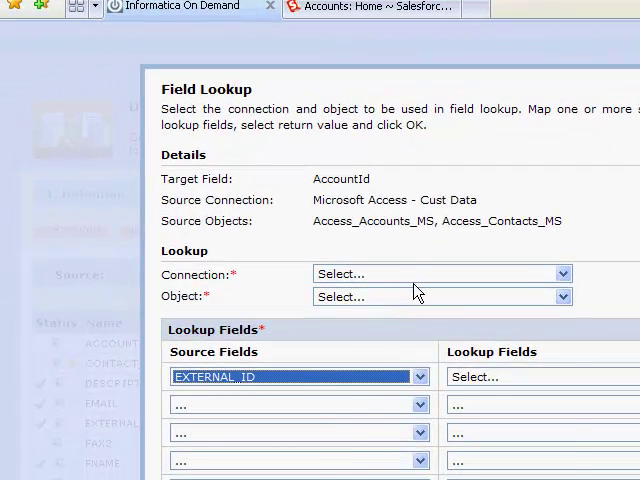
pyautogui.click(562, 273)
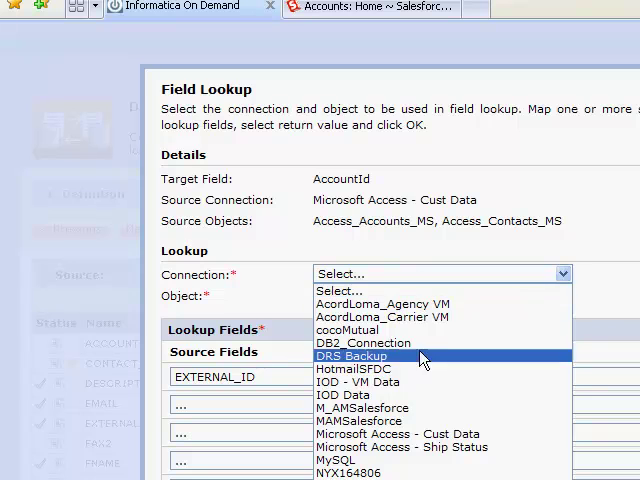
pyautogui.click(375, 420)
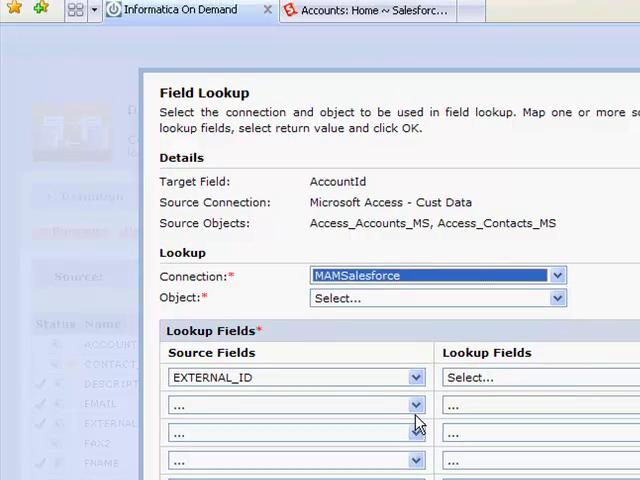
pyautogui.click(557, 298)
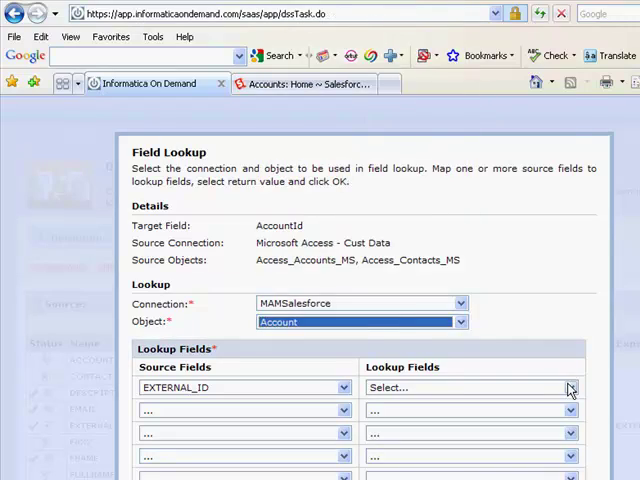
pyautogui.click(568, 388)
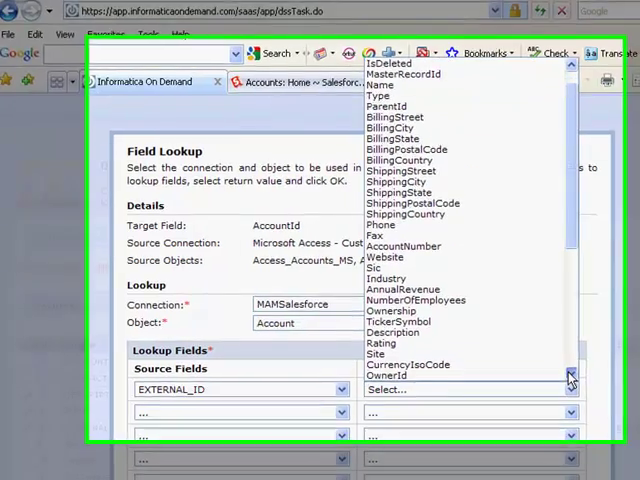
pyautogui.scroll(-3)
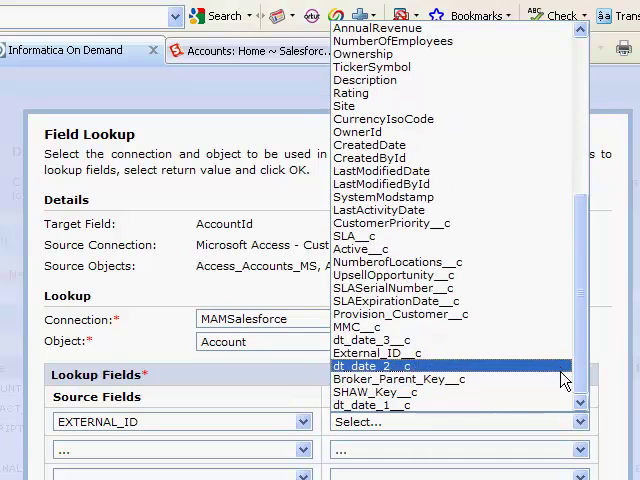
pyautogui.click(385, 353)
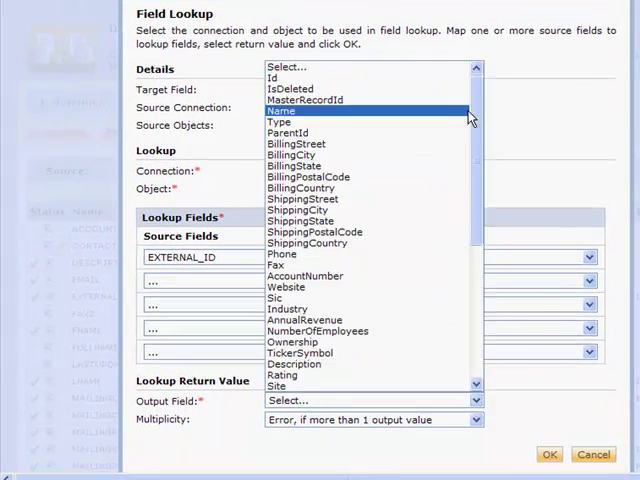
pyautogui.click(271, 77)
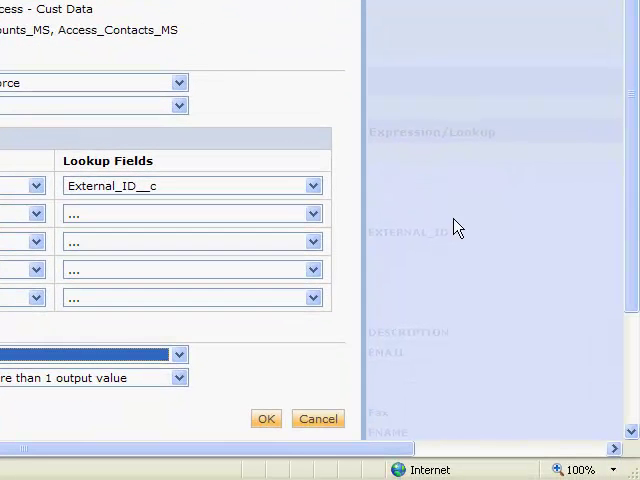
pyautogui.scroll(-3)
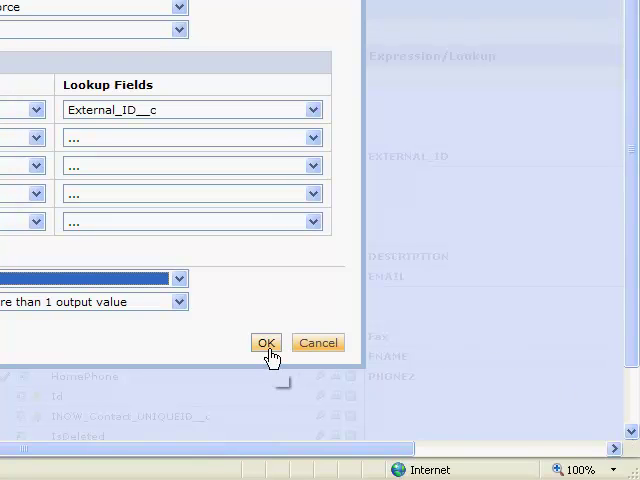
pyautogui.click(266, 342)
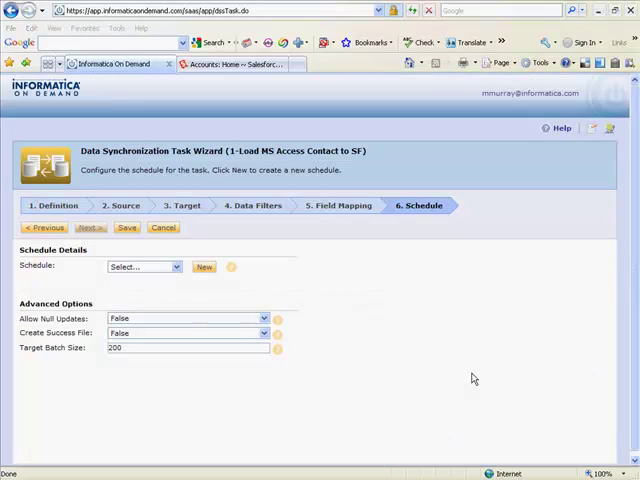
pyautogui.moveTo(275, 265)
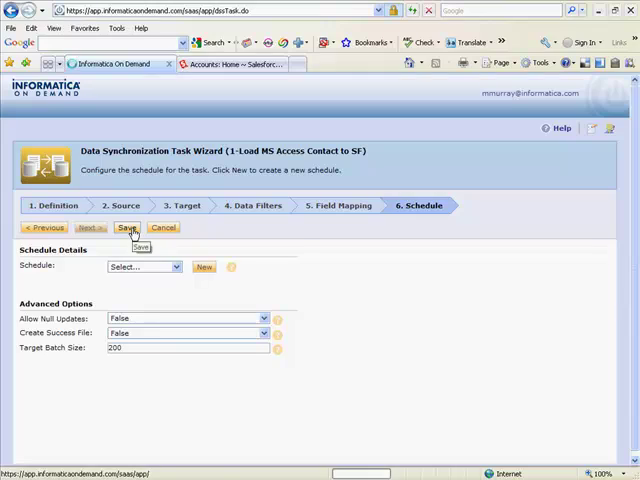
# - Save task '1-Load MS Access Contact to SF' and switch to the Salesforce Accounts page
pyautogui.click(127, 228)
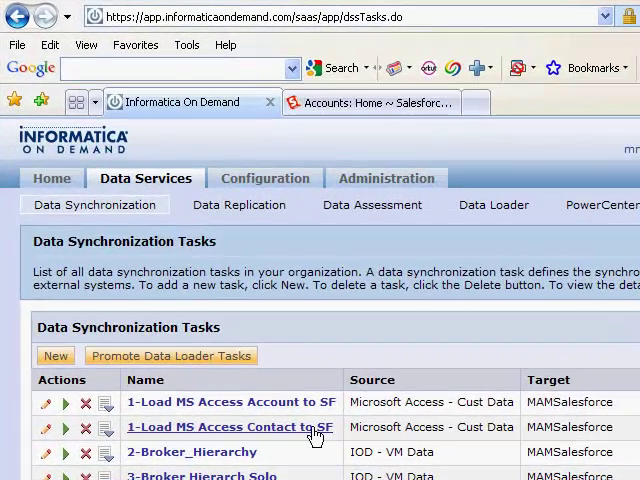
pyautogui.moveTo(370, 102)
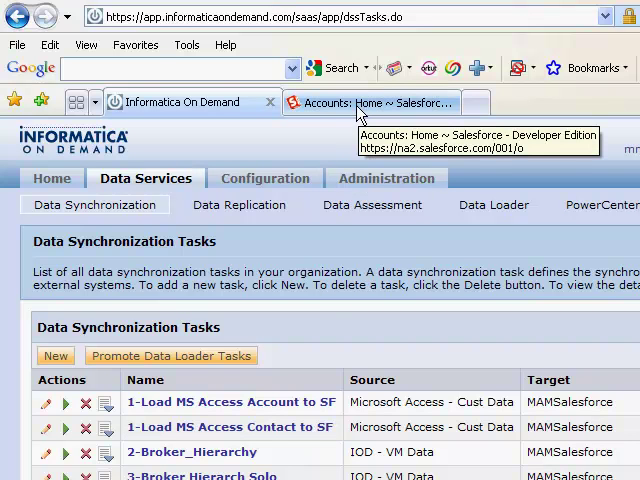
pyautogui.click(370, 103)
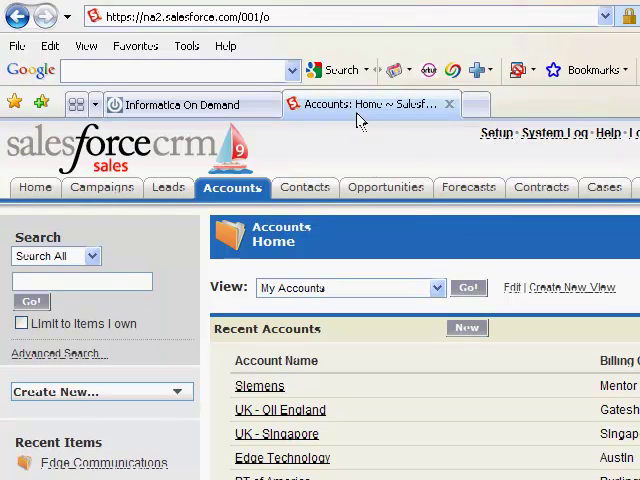
# - Confirm the Siemens account shows Contacts [0] with no records, then return to Informatica
pyautogui.click(259, 385)
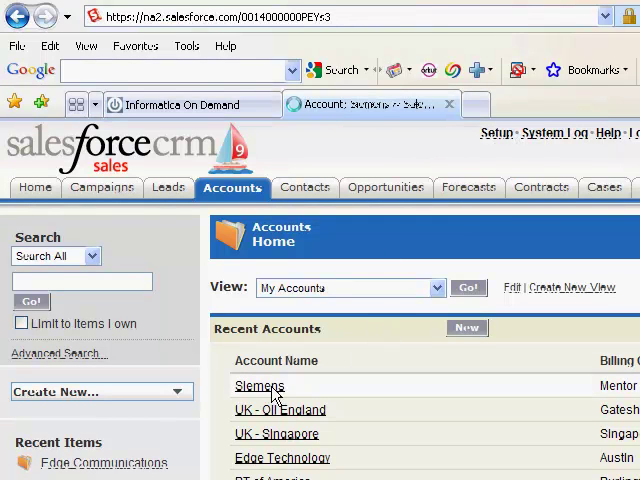
pyautogui.click(259, 386)
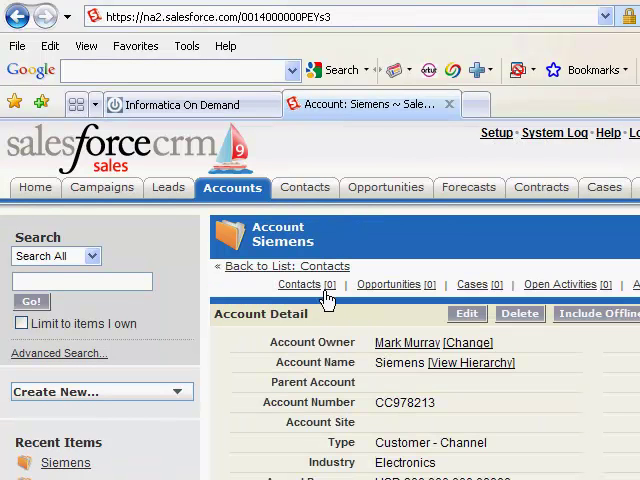
pyautogui.click(300, 285)
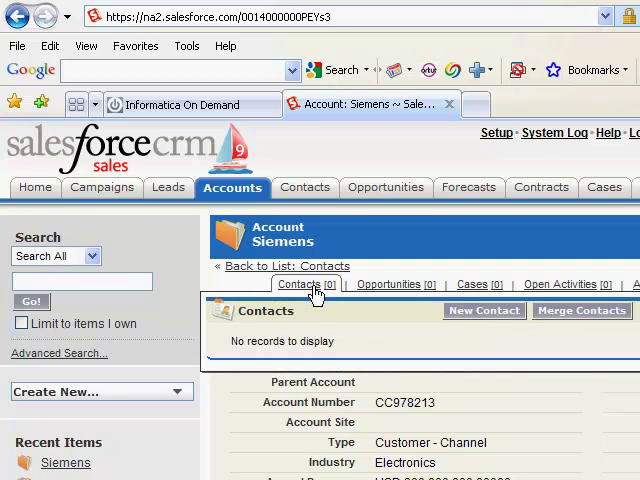
pyautogui.click(190, 104)
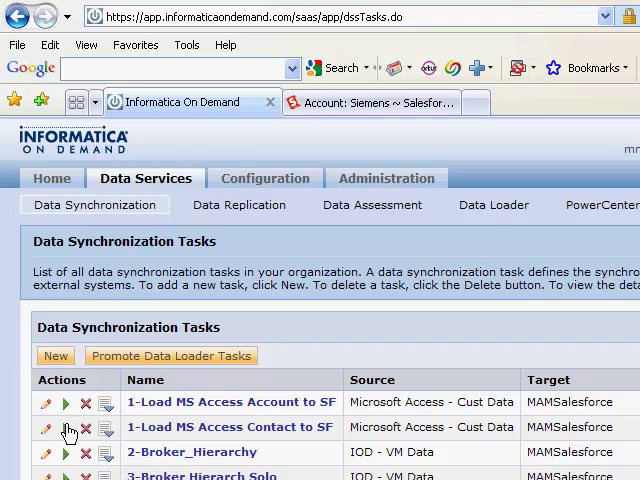
# - Run '1-Load MS Access Contact to SF', acknowledge the notice, and return to Siemens in Salesforce
pyautogui.click(65, 427)
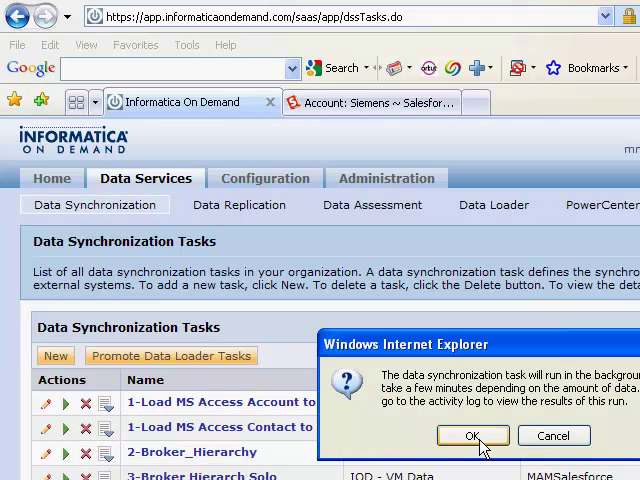
pyautogui.click(473, 435)
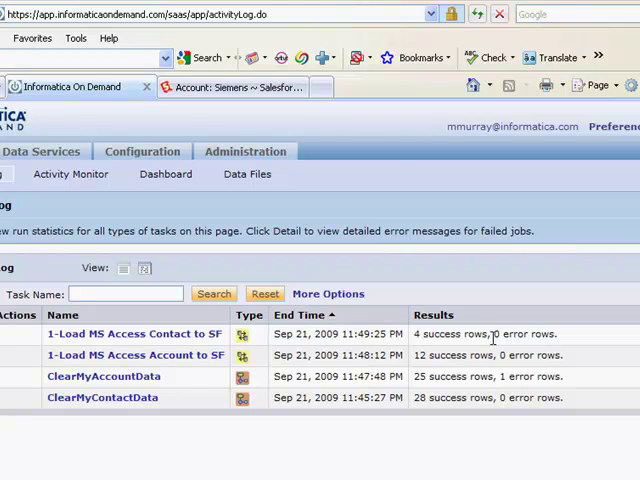
pyautogui.click(230, 87)
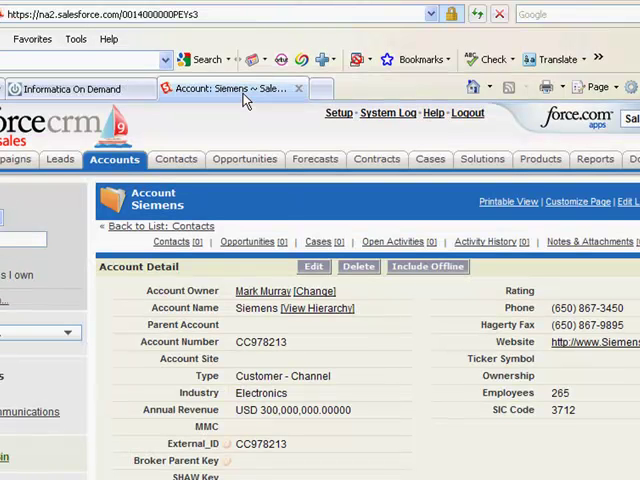
pyautogui.moveTo(300, 307)
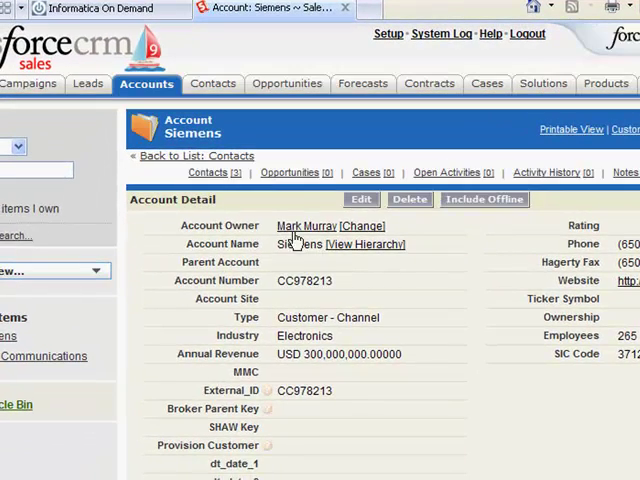
# - Refresh the Siemens account page to show Contacts [3]
pyautogui.click(209, 172)
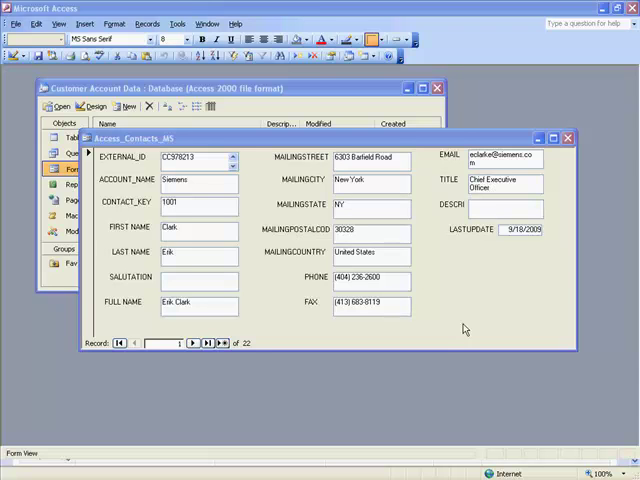
# - Add Conan O'Brien for Siemens as record 23 in Access_Contacts_MS
pyautogui.click(221, 343)
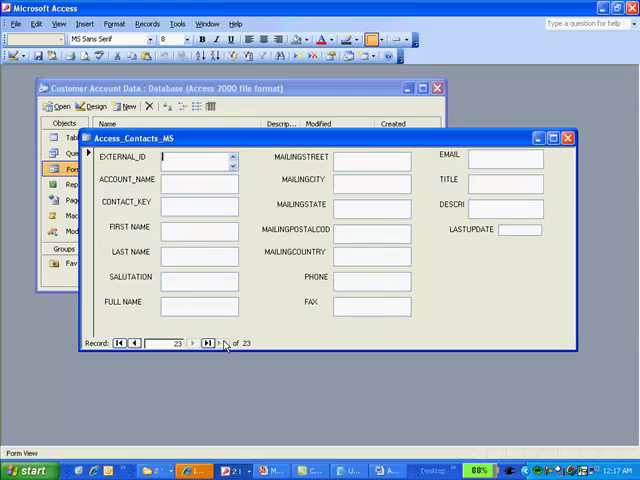
pyautogui.click(208, 343)
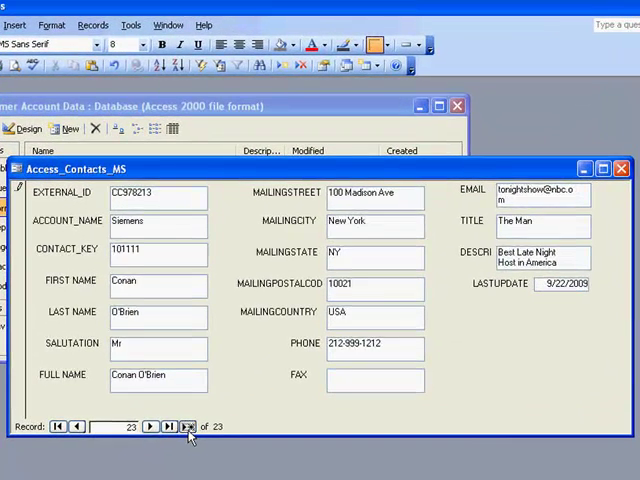
pyautogui.click(189, 426)
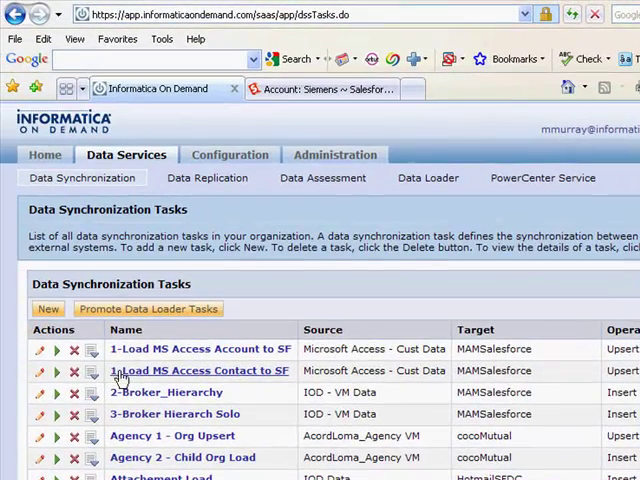
pyautogui.moveTo(57, 371)
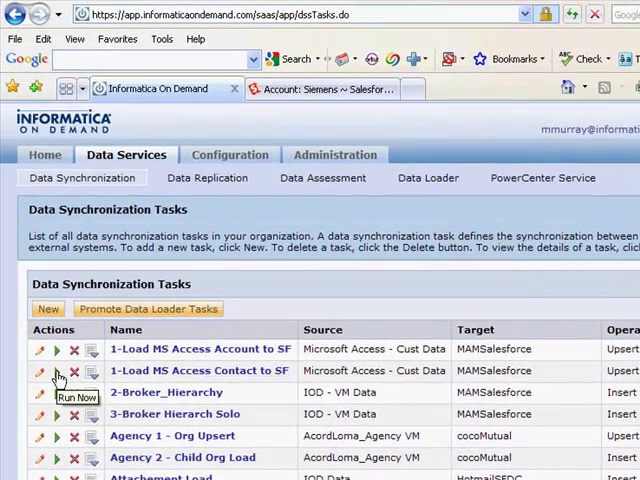
# - Rerun the contact load, confirm 5 success rows, then view Siemens with Conan O'Brien
pyautogui.click(57, 373)
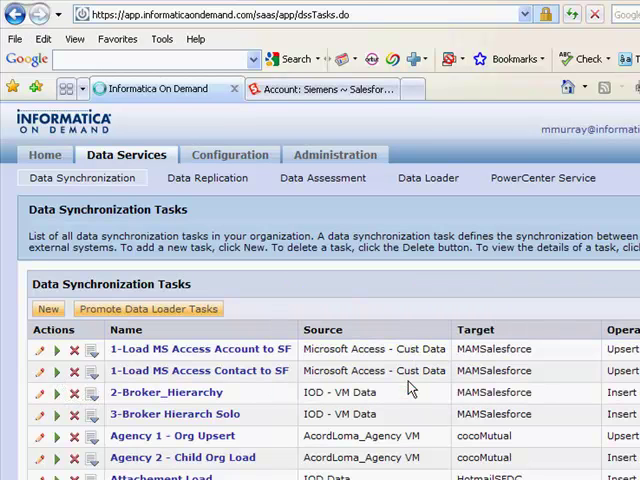
pyautogui.click(44, 155)
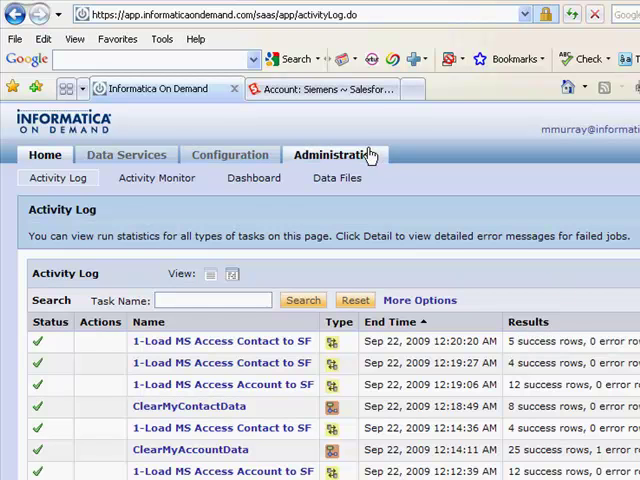
pyautogui.click(315, 90)
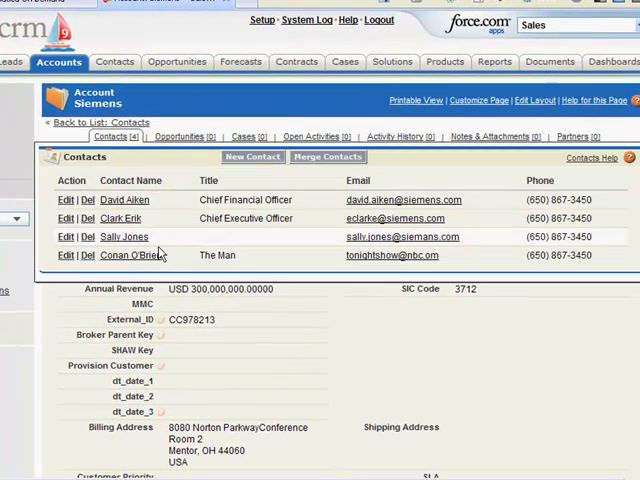
pyautogui.moveTo(165, 262)
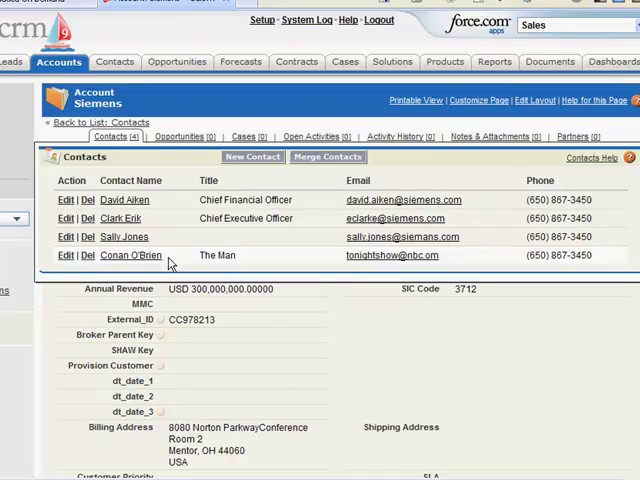